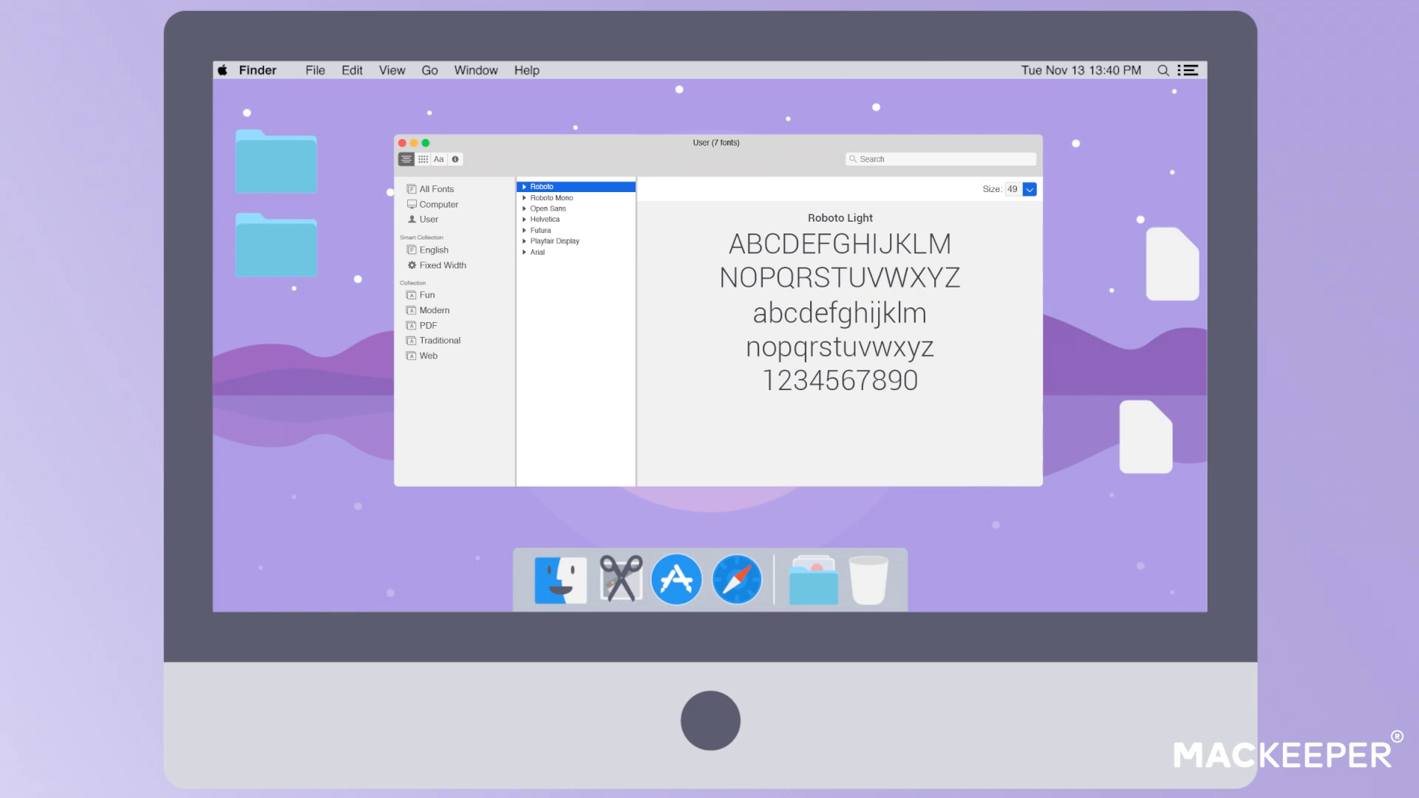
Preview Roboto, Helvetica and Arial from the User font collection.
{"action": "left_click", "coordinate": [545, 218]}
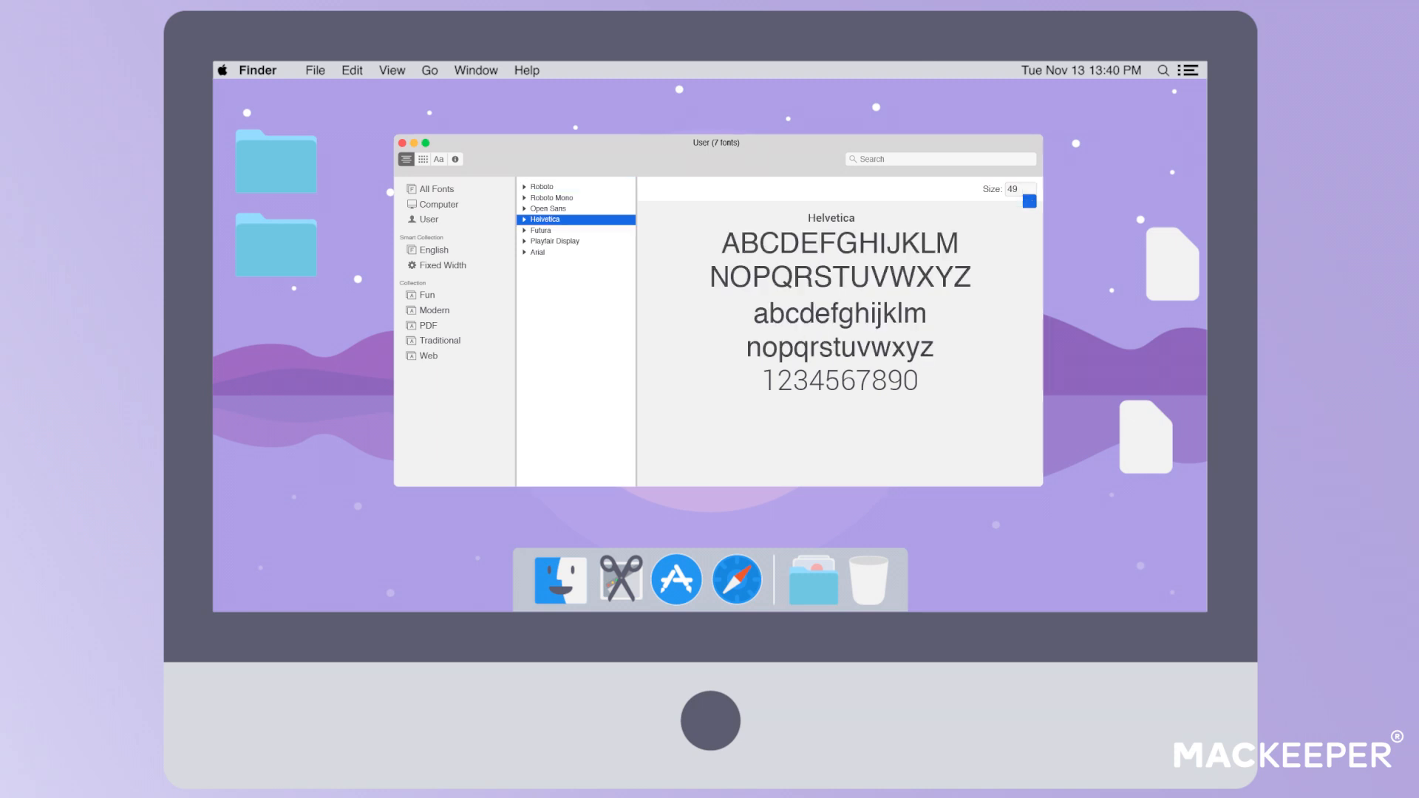
{"action": "left_click", "coordinate": [538, 253]}
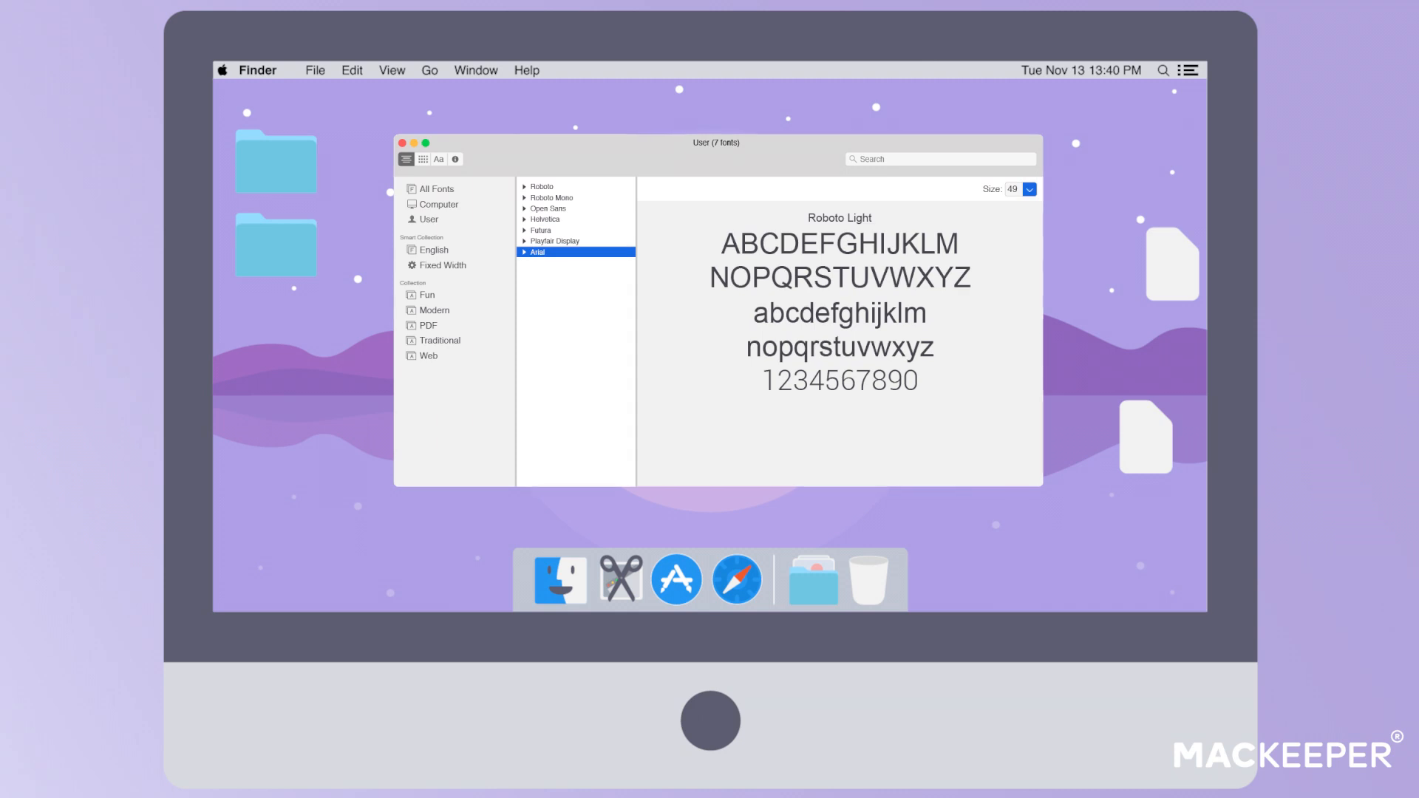
{"action": "left_click", "coordinate": [403, 143]}
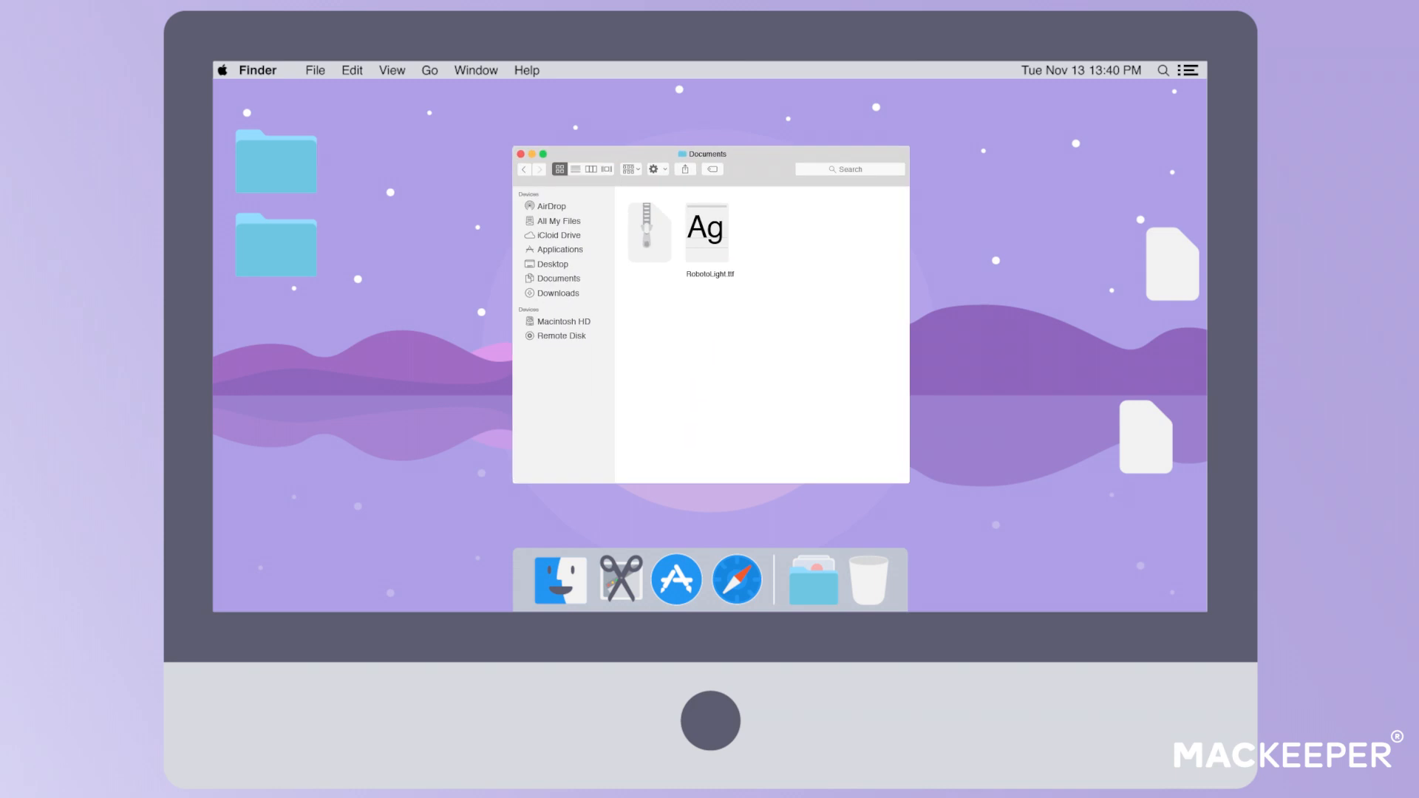
Open RobotoLight.ttf from the Documents folder.
{"action": "left_click", "coordinate": [705, 228]}
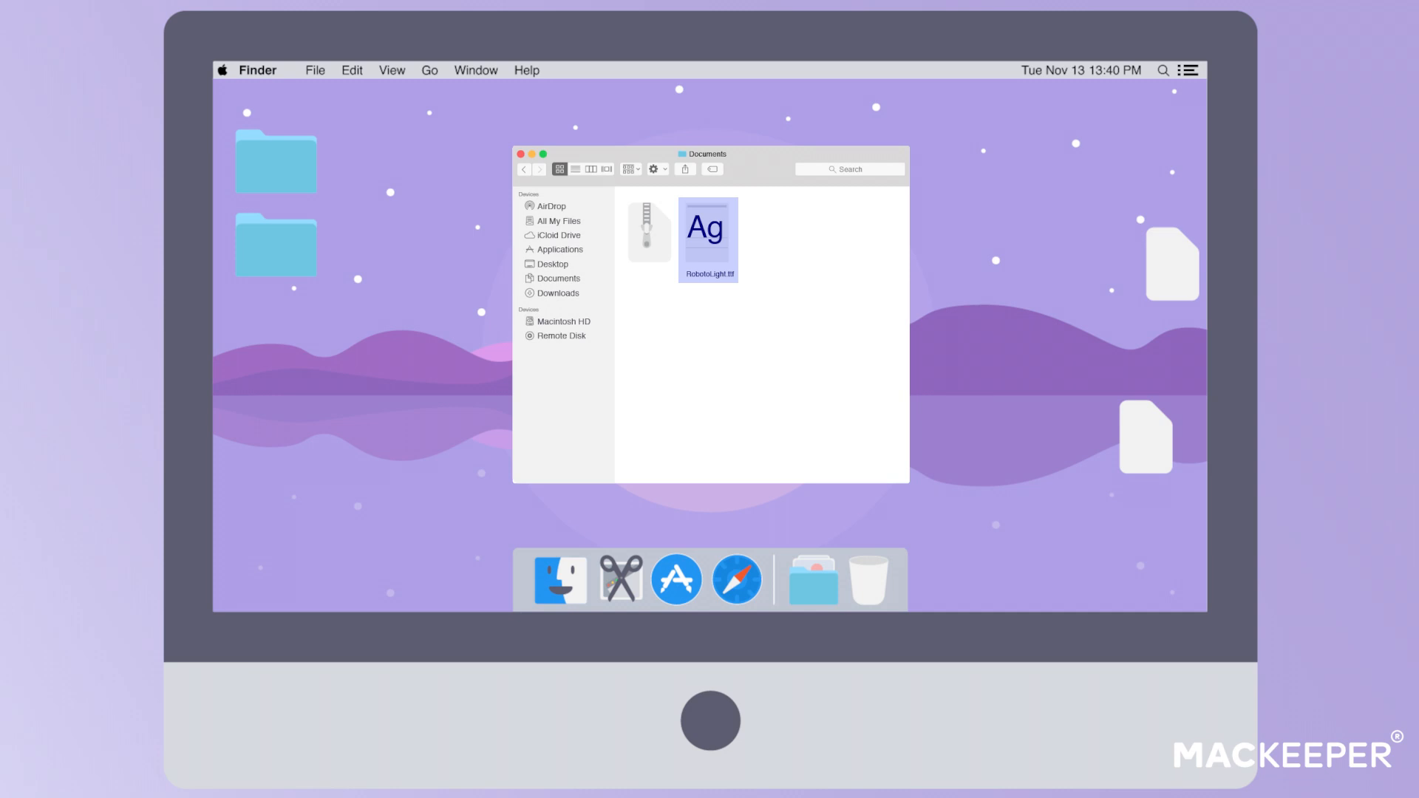
{"action": "double_click", "coordinate": [708, 225]}
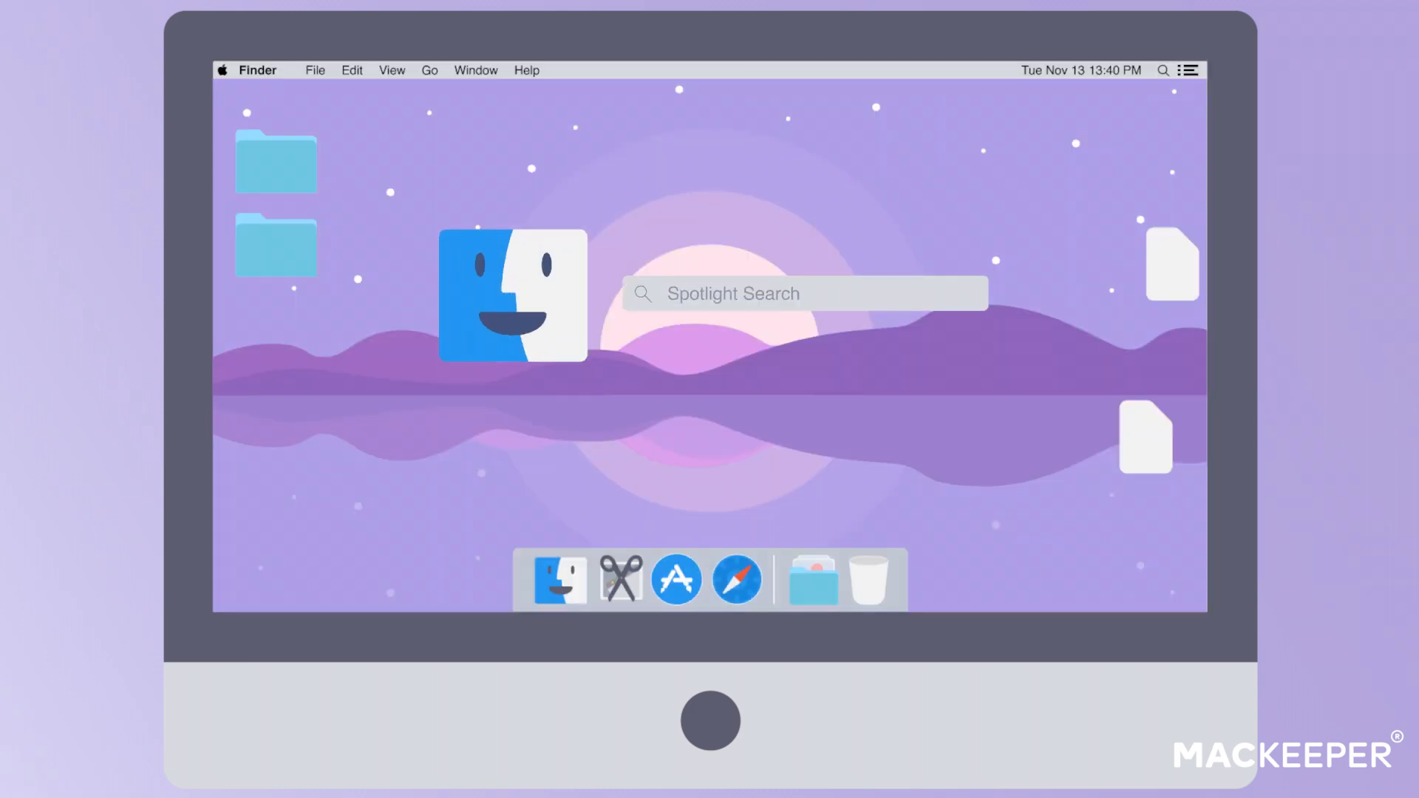
Launch Font Book via Spotlight and keep User as the default install location.
{"action": "type", "text": "Font boo"}
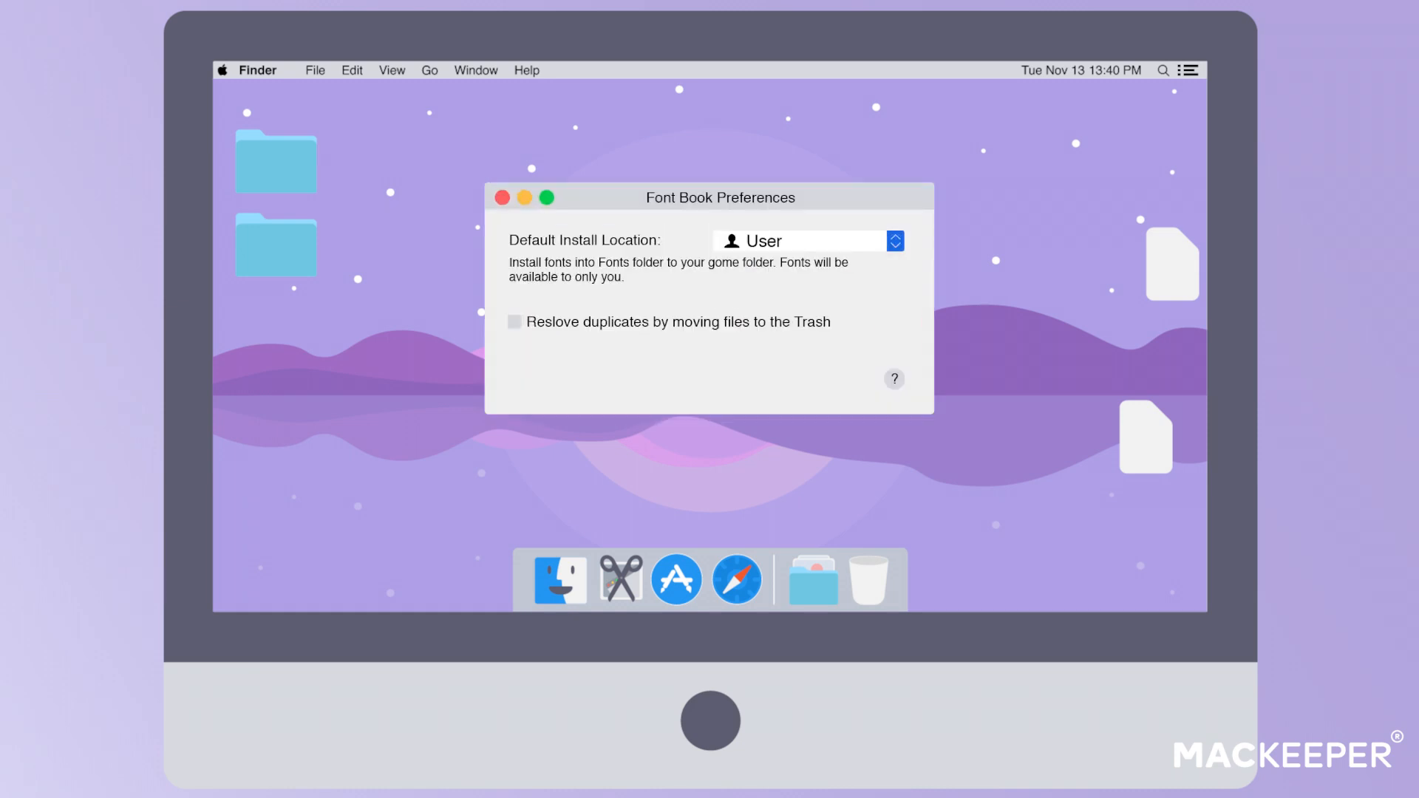
{"action": "left_click", "coordinate": [804, 241]}
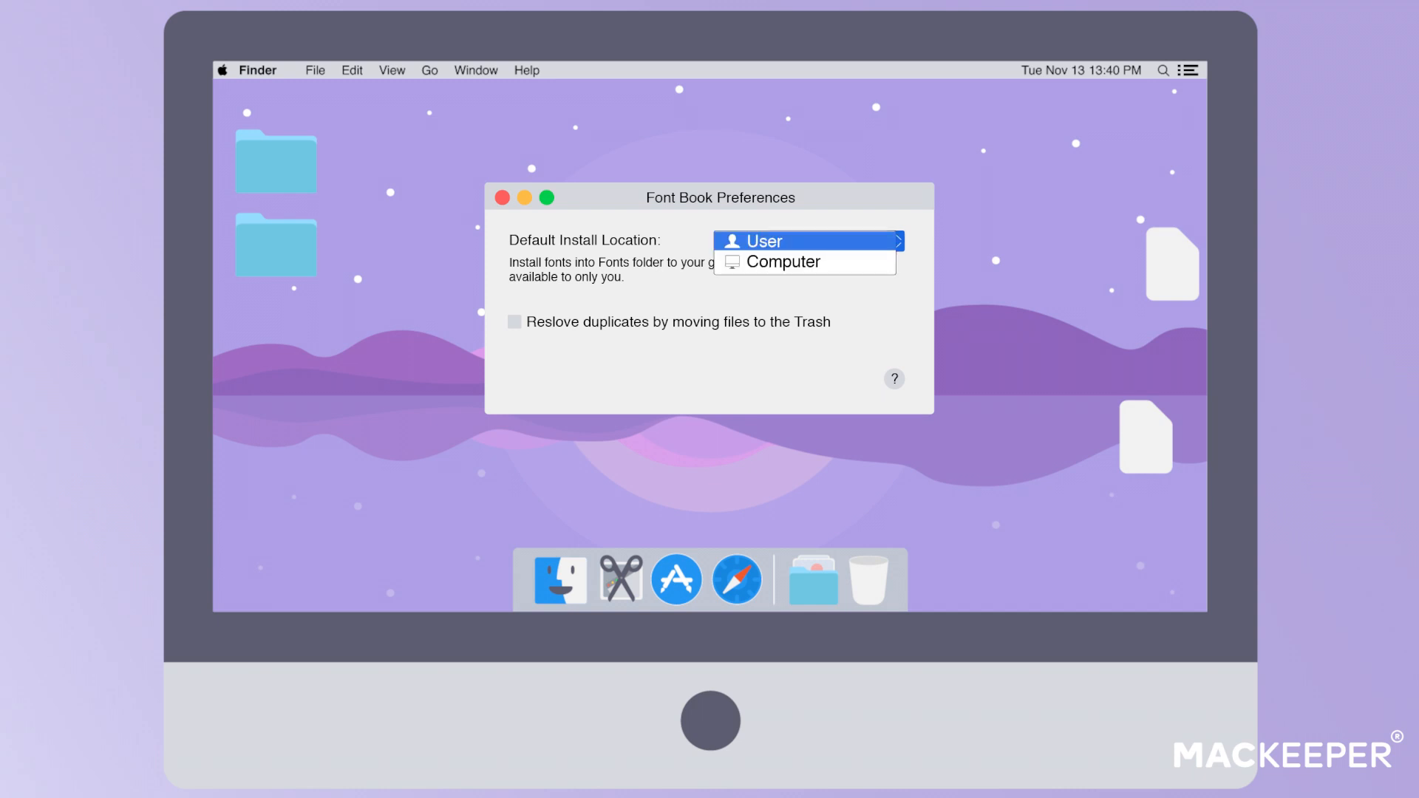
{"action": "left_click", "coordinate": [780, 261]}
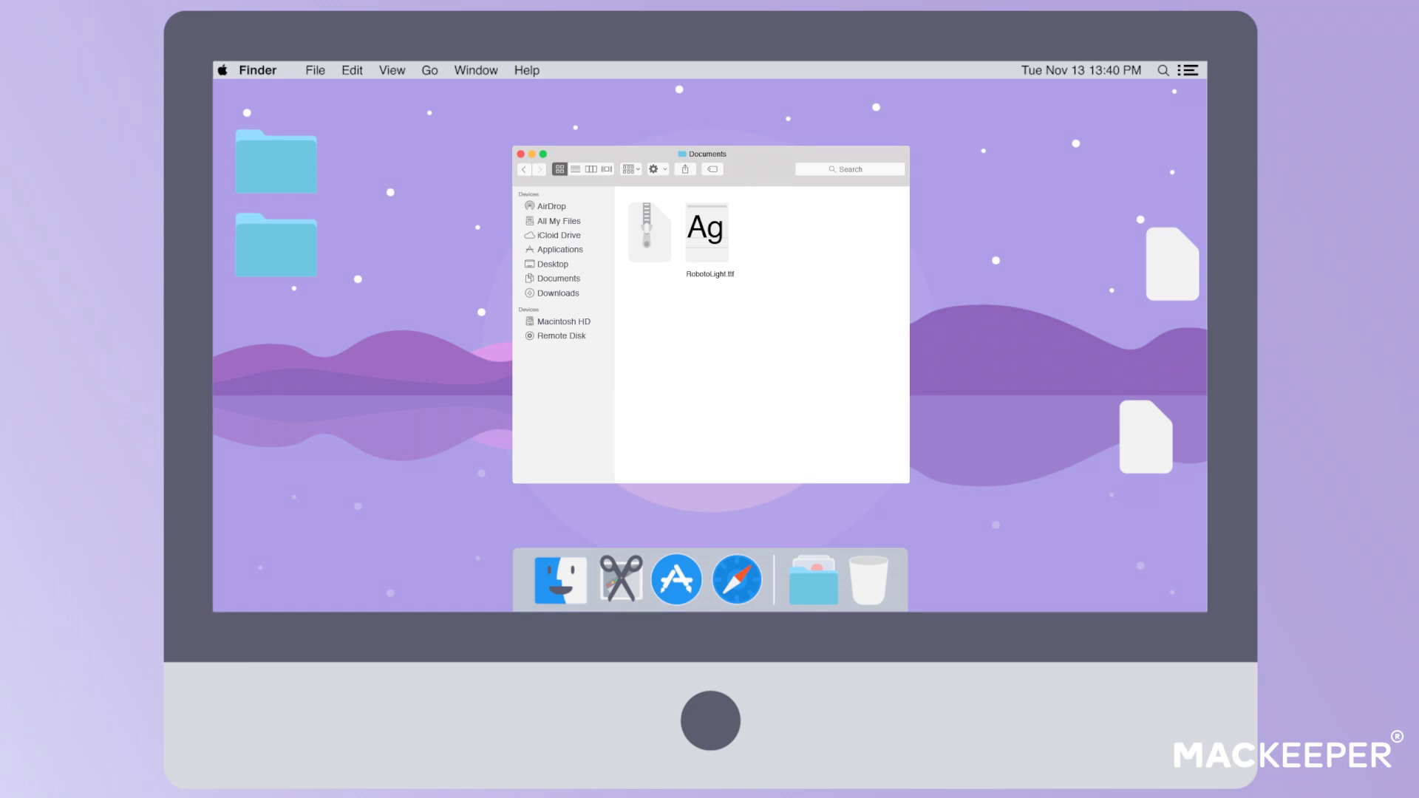
Open RobotoLight.ttf in Font Book's preview and install the Roboto Light font.
{"action": "left_click", "coordinate": [705, 228]}
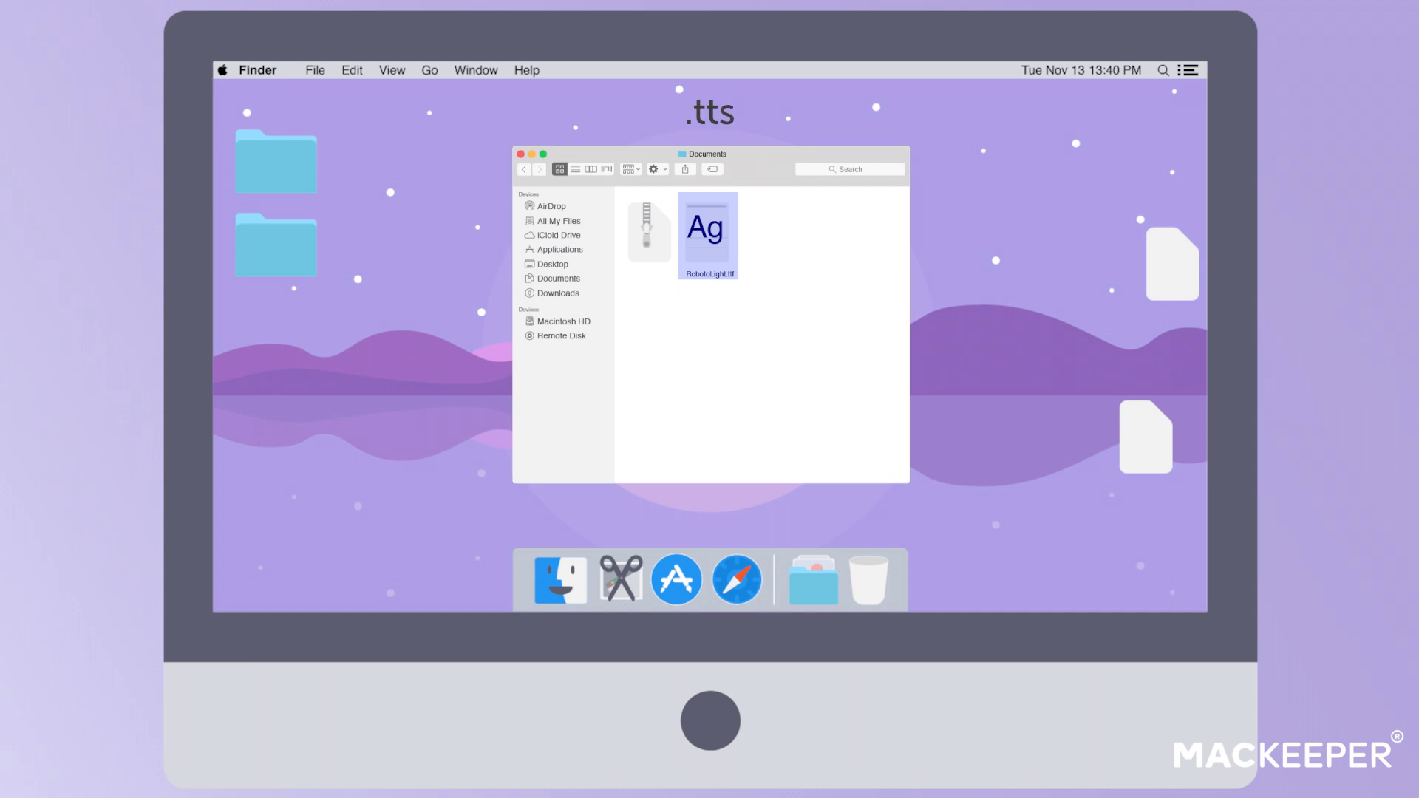
{"action": "double_click", "coordinate": [706, 228]}
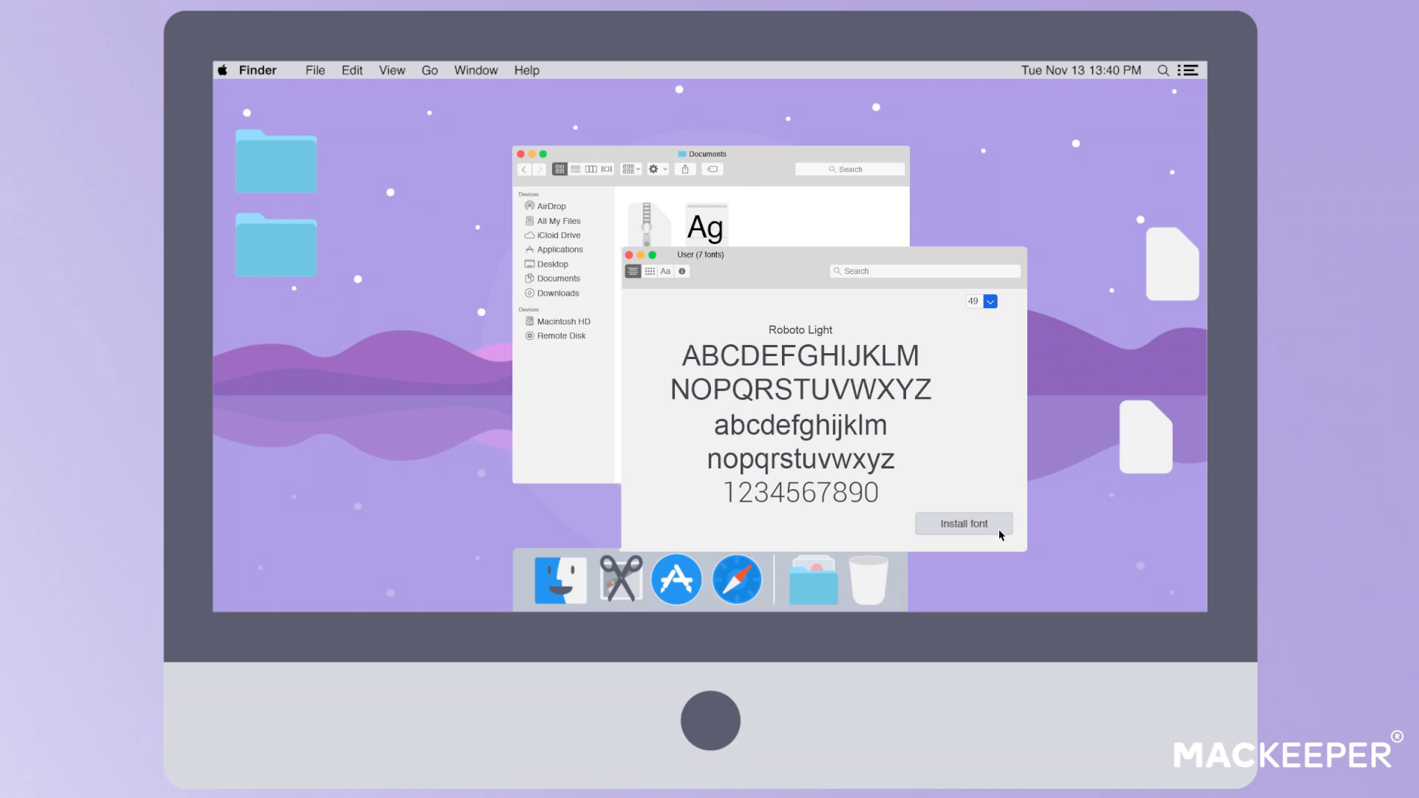
{"action": "left_click", "coordinate": [962, 523]}
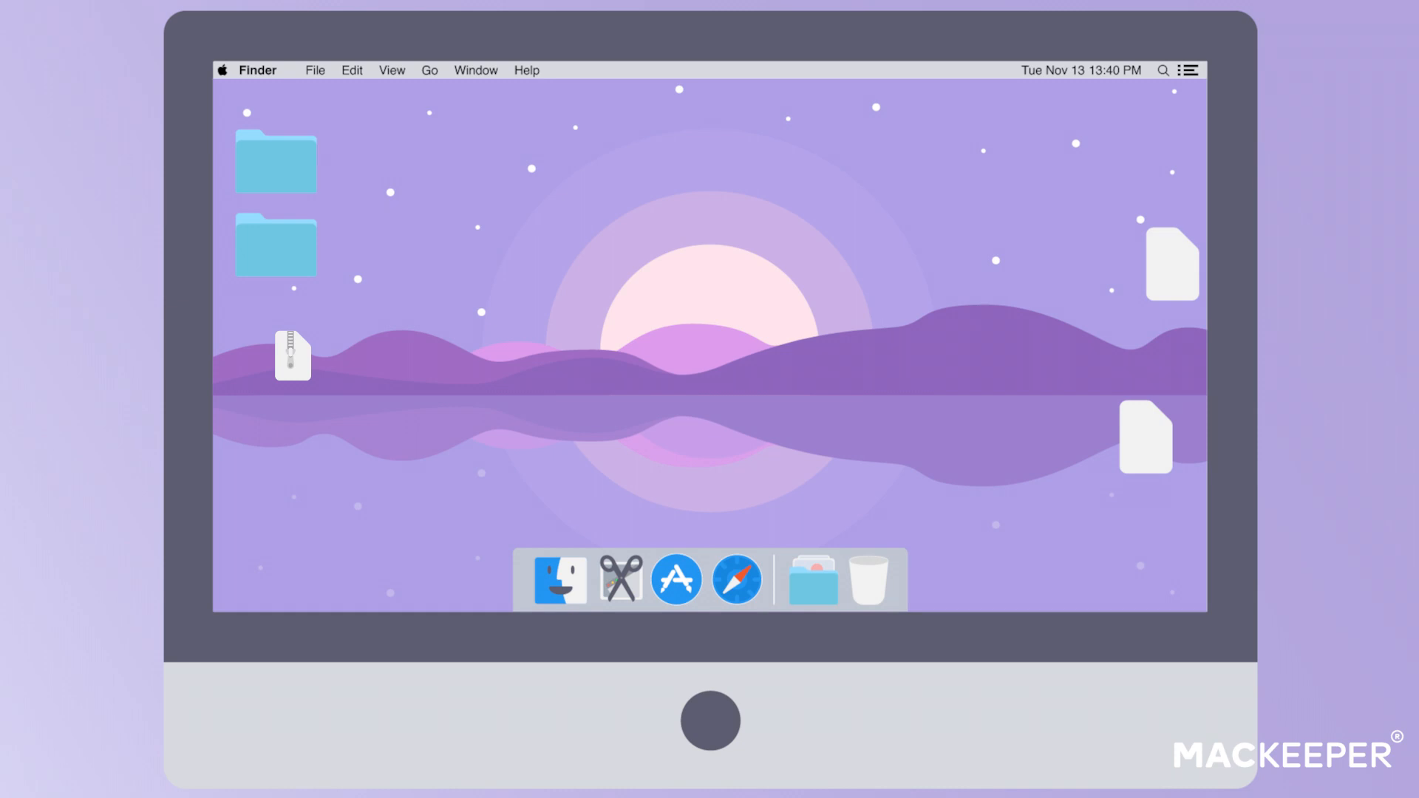
Go to the ~/Library/Fonts folder via Finder's Go to Folder.
{"action": "left_click", "coordinate": [428, 71]}
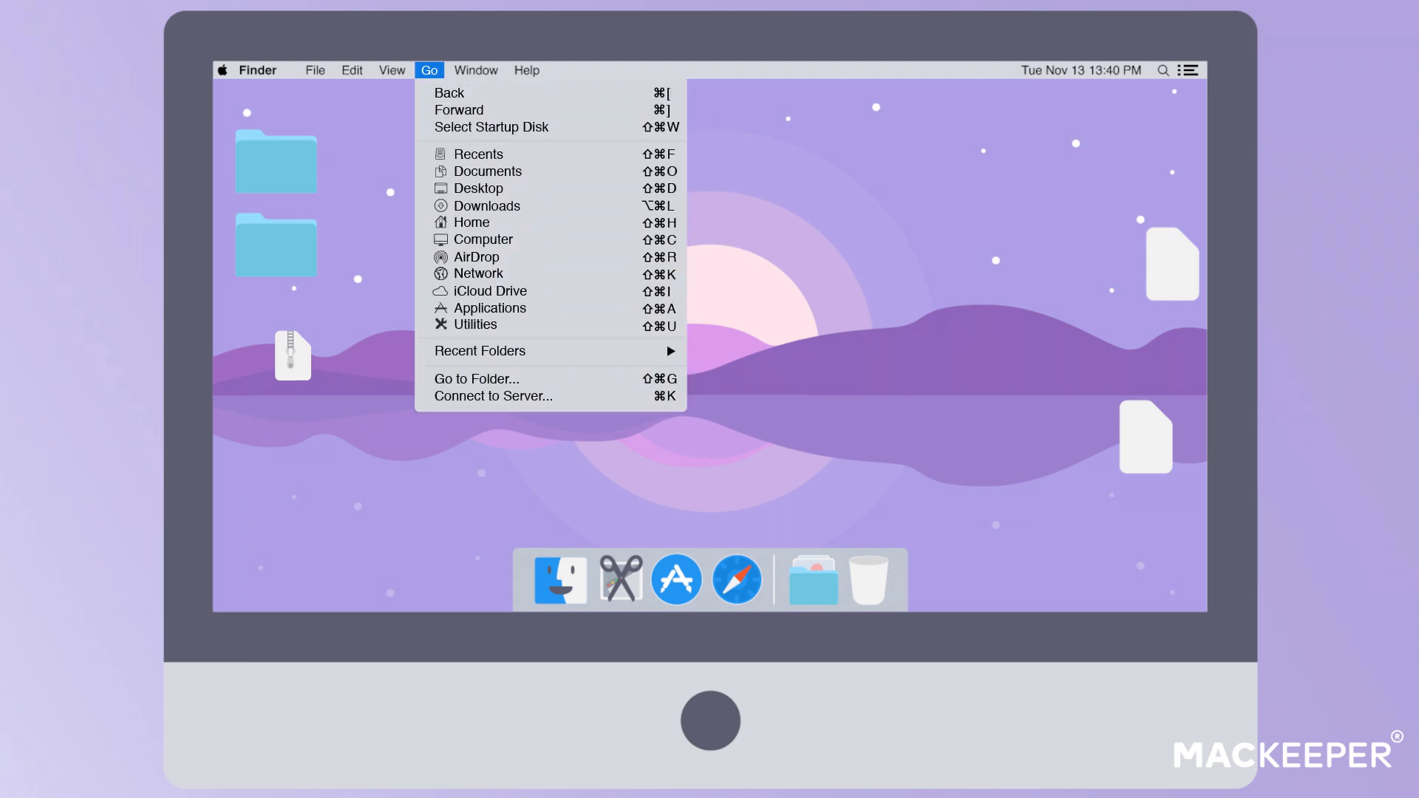
{"action": "mouse_move", "coordinate": [476, 378]}
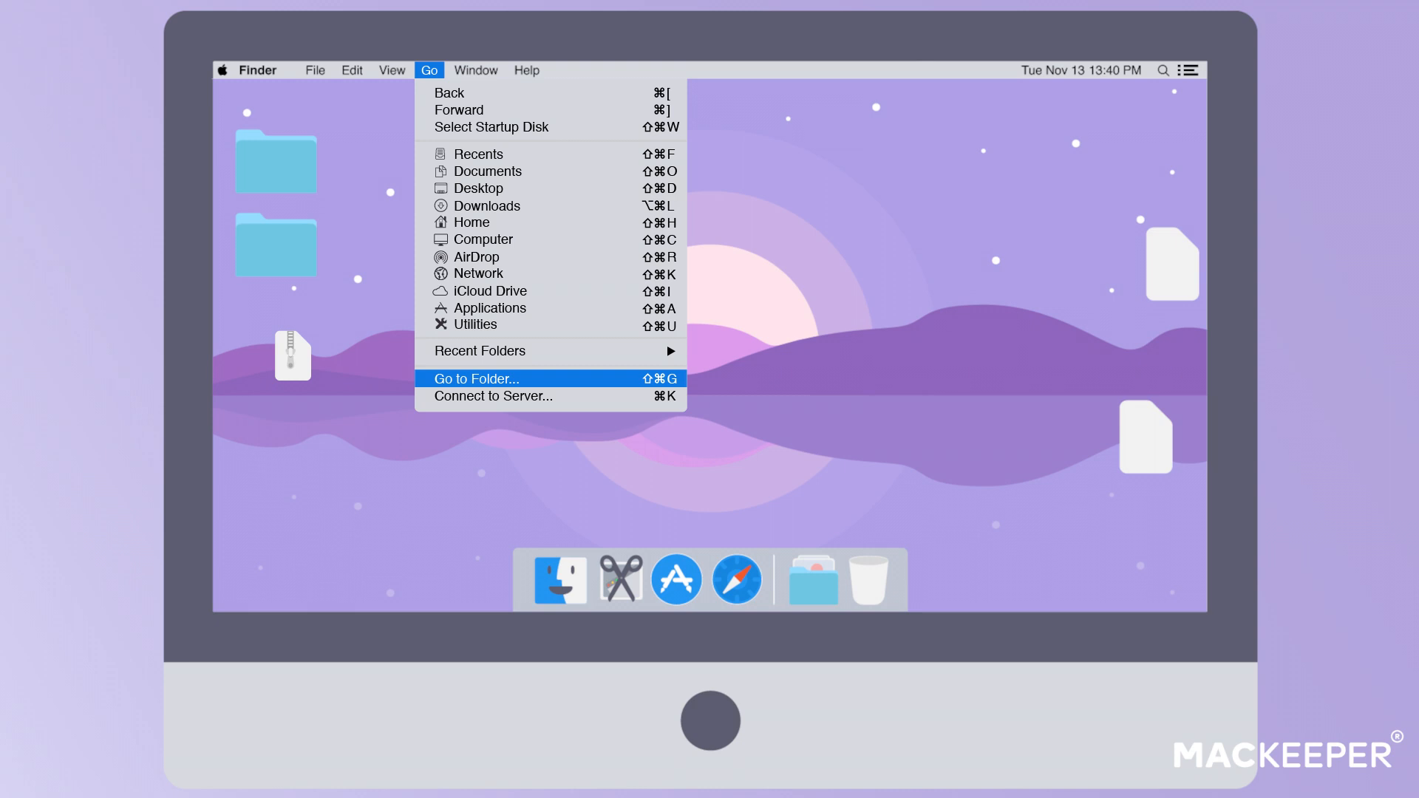
{"action": "left_click", "coordinate": [475, 378]}
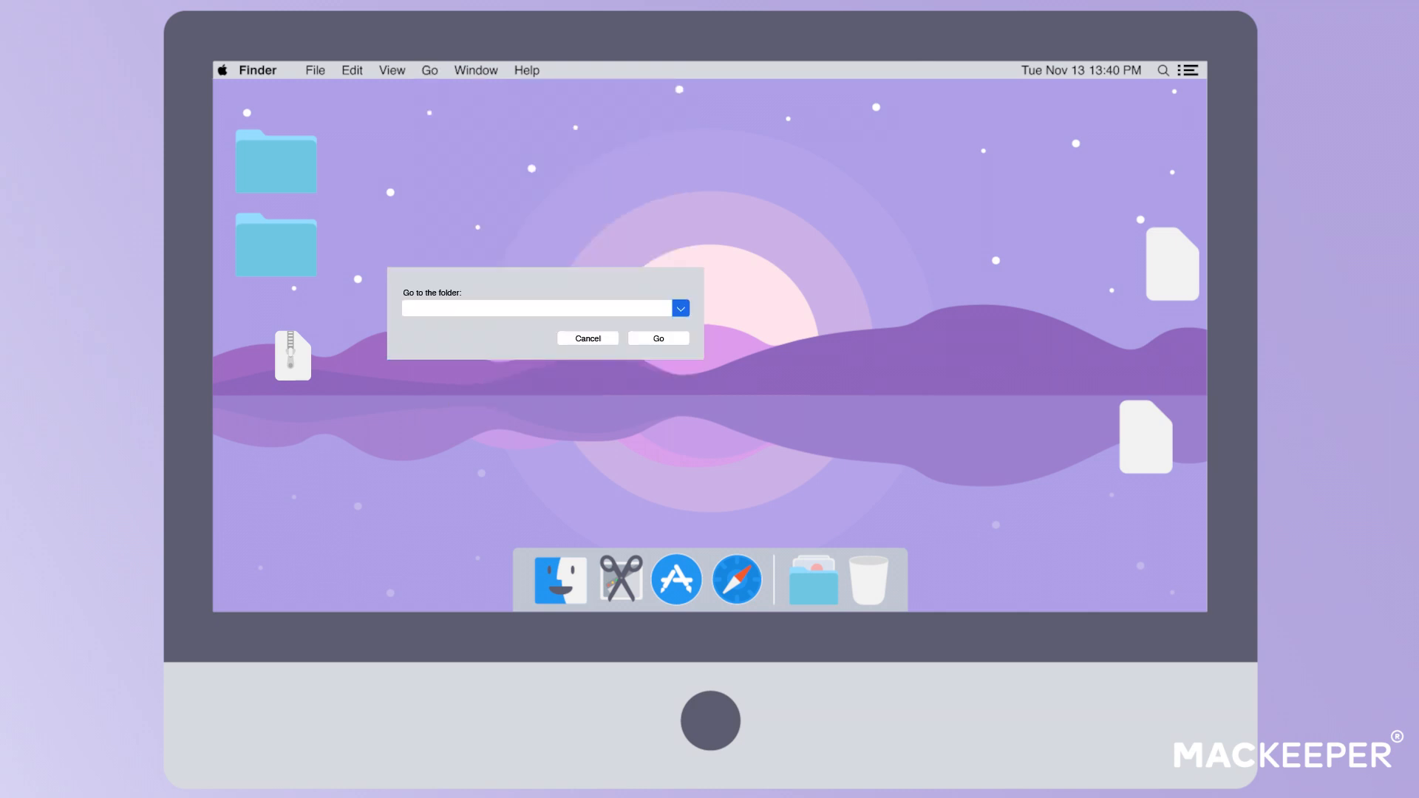
{"action": "type", "text": "~/Library/Fonts"}
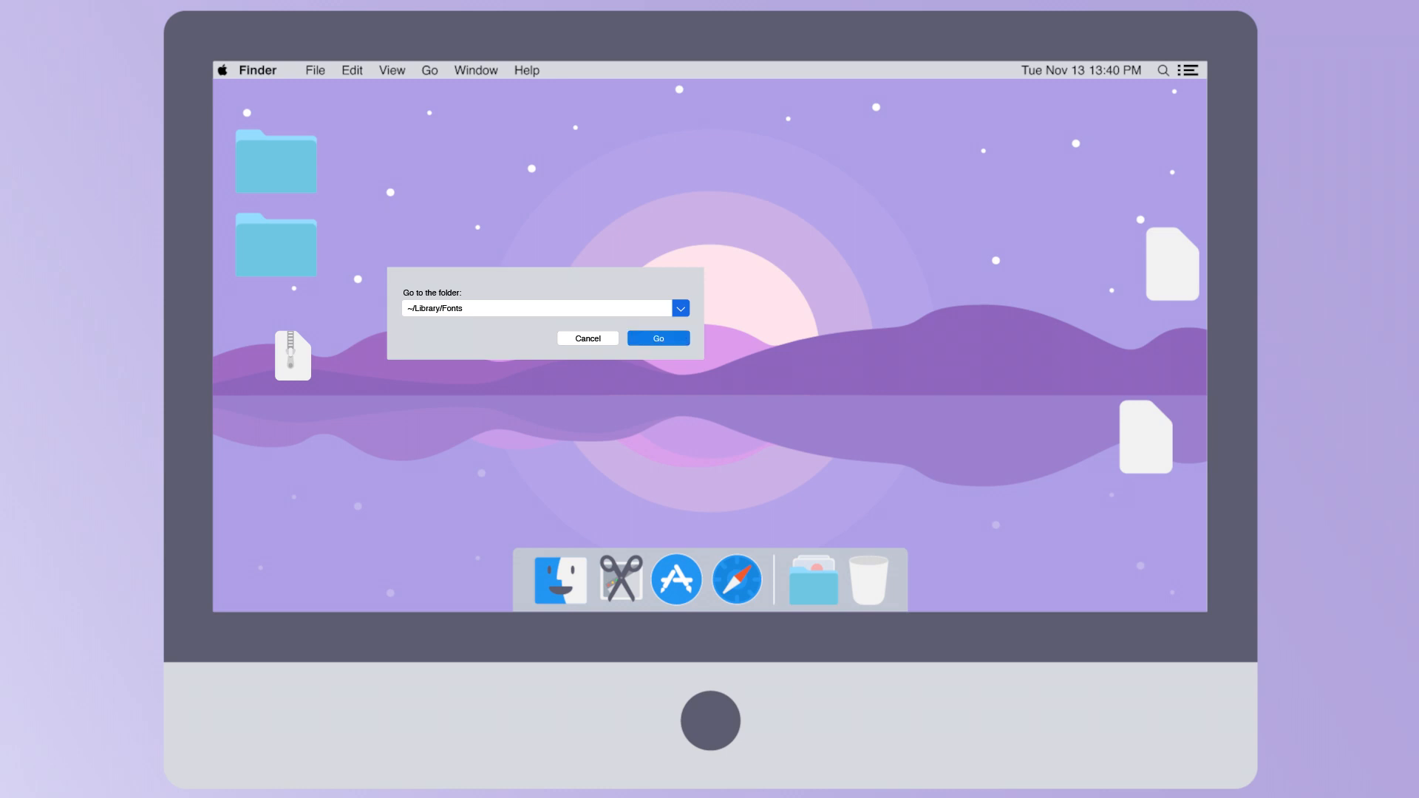
{"action": "left_click", "coordinate": [658, 337]}
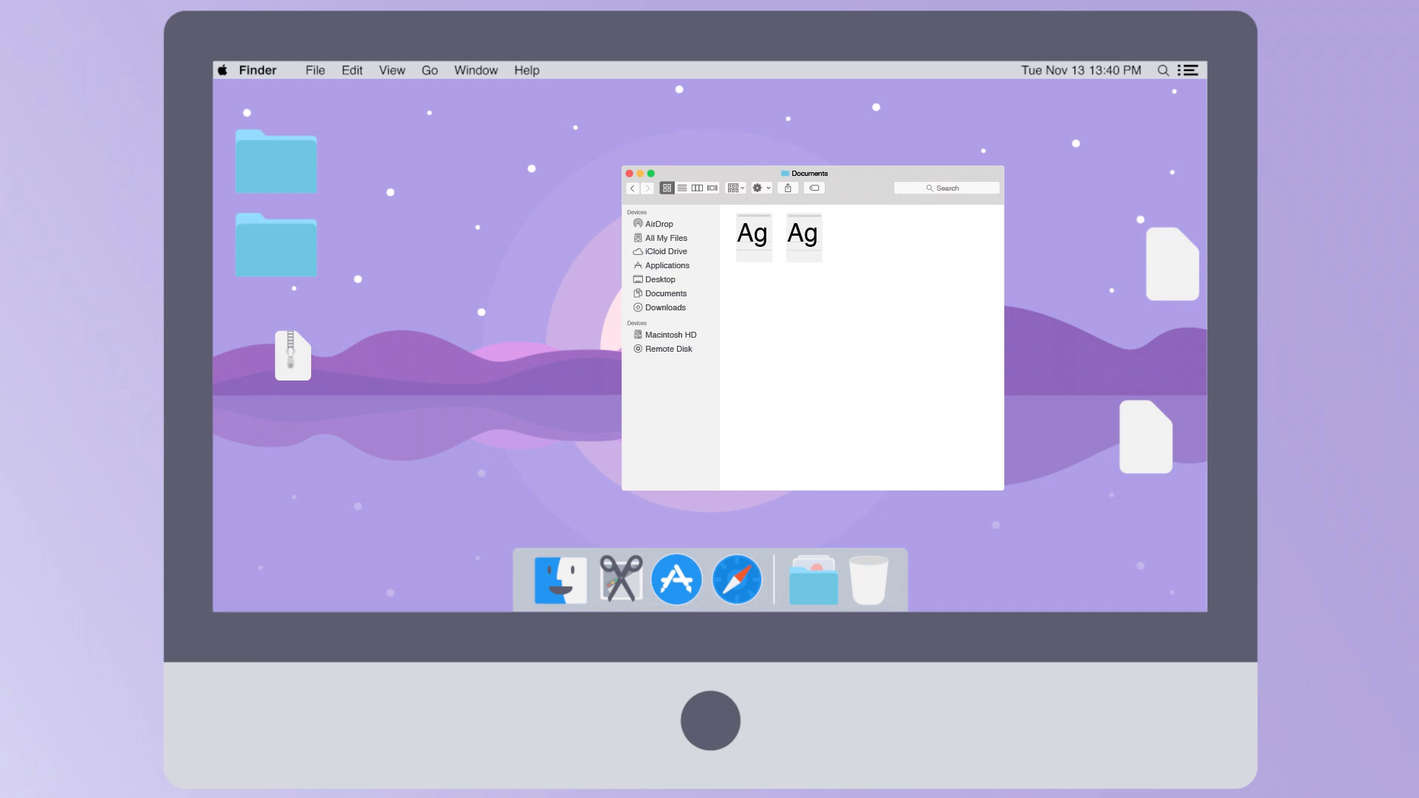
Drag the zipped font file from the desktop into the Fonts folder.
{"action": "left_click_drag", "start_coordinate": [293, 355], "coordinate": [863, 238]}
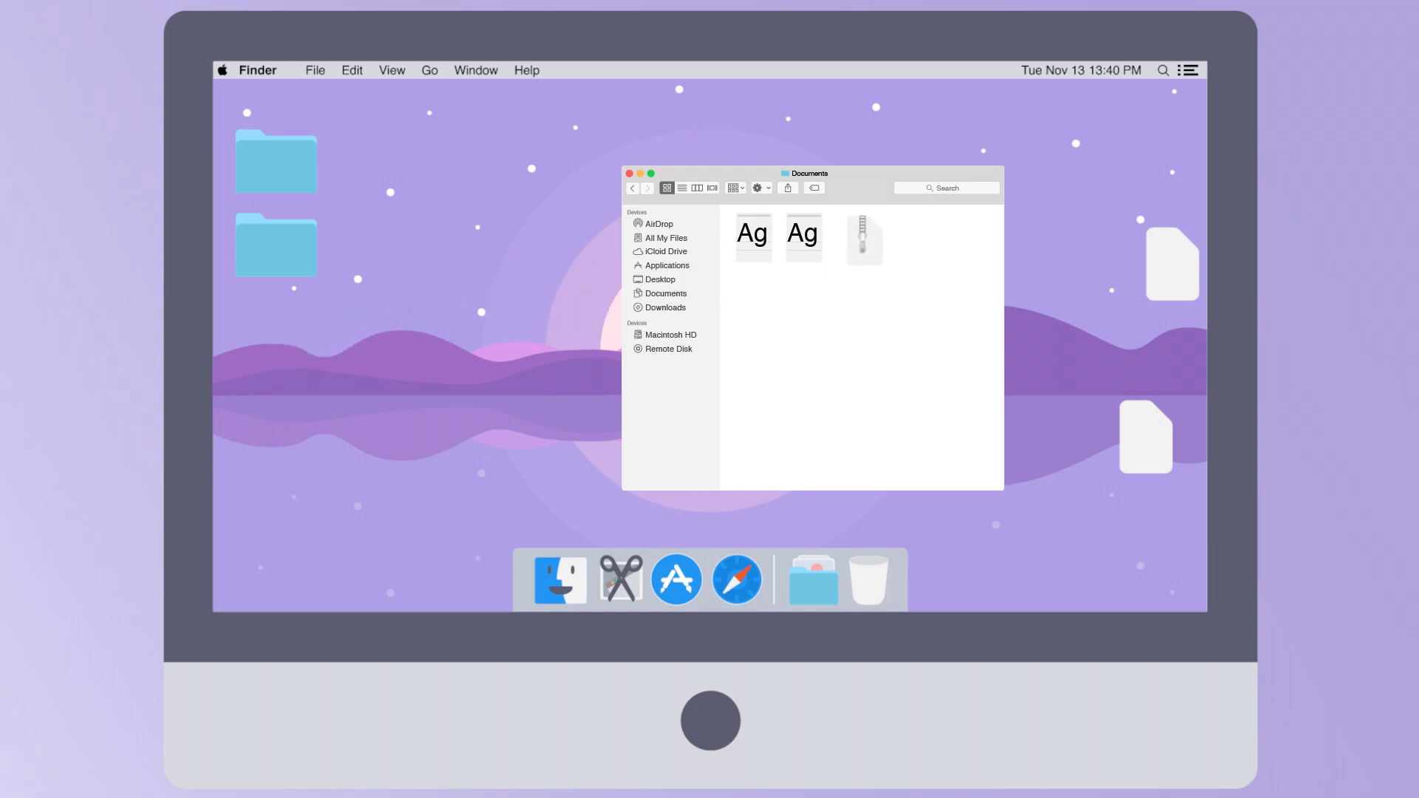